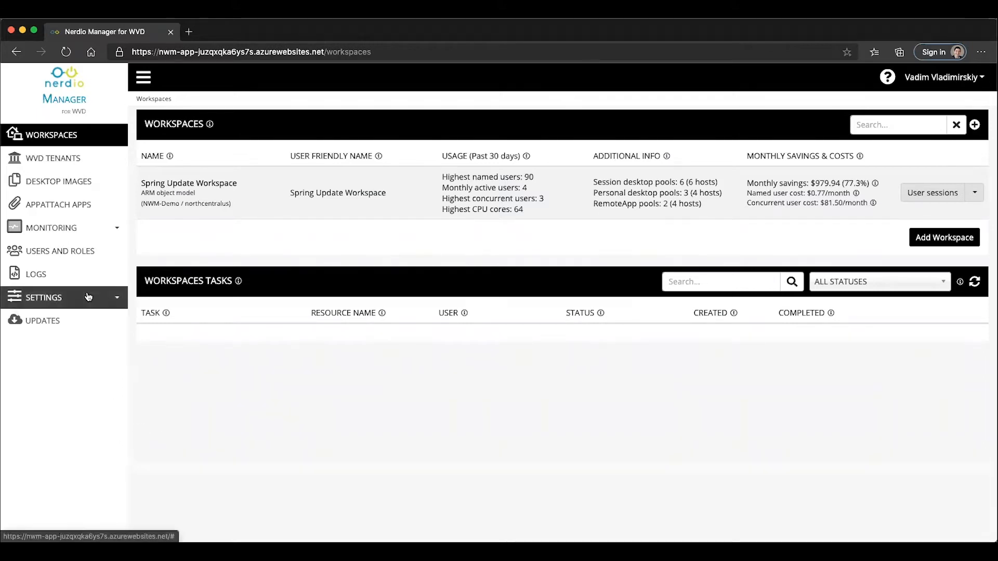
# Review AppAttach storage under Settings > Integrations, then view the AppAttach Apps list.
pyautogui.click(45, 297)
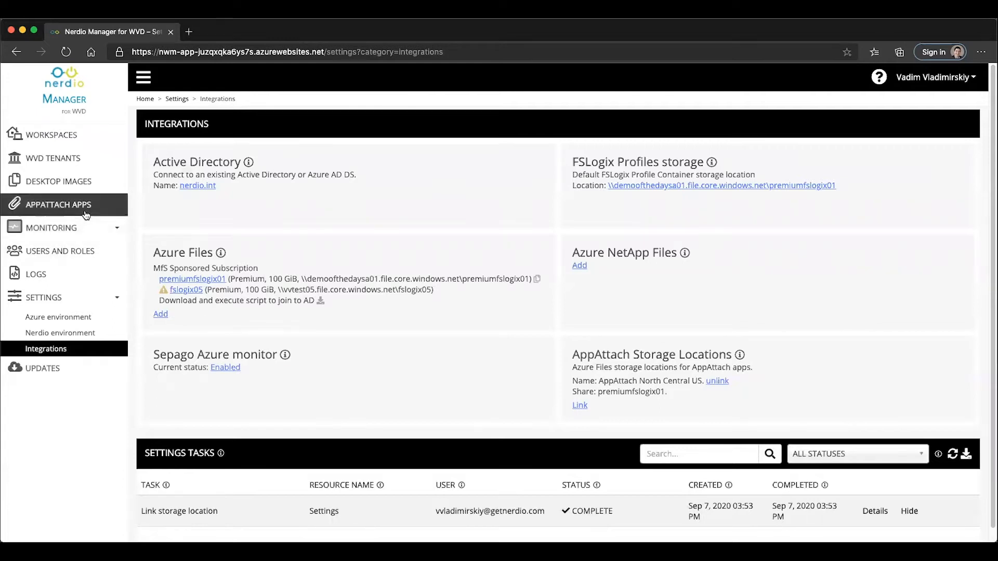
pyautogui.click(56, 205)
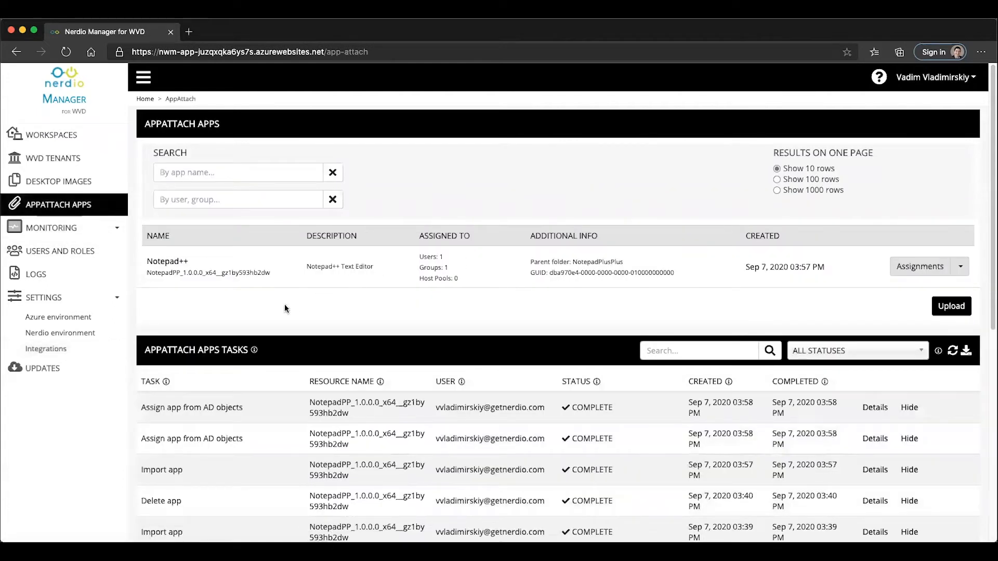
pyautogui.moveTo(296, 275)
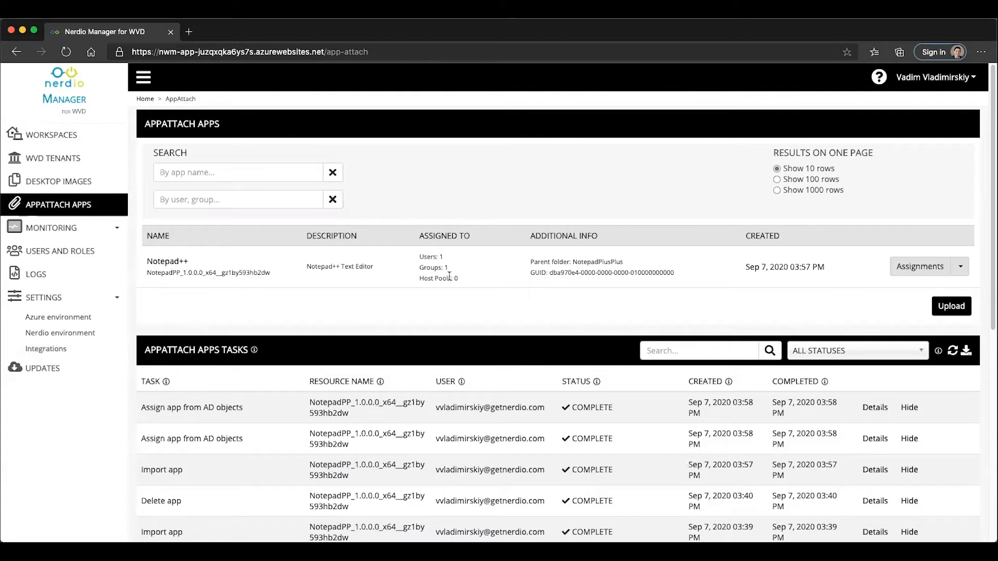
pyautogui.moveTo(355, 308)
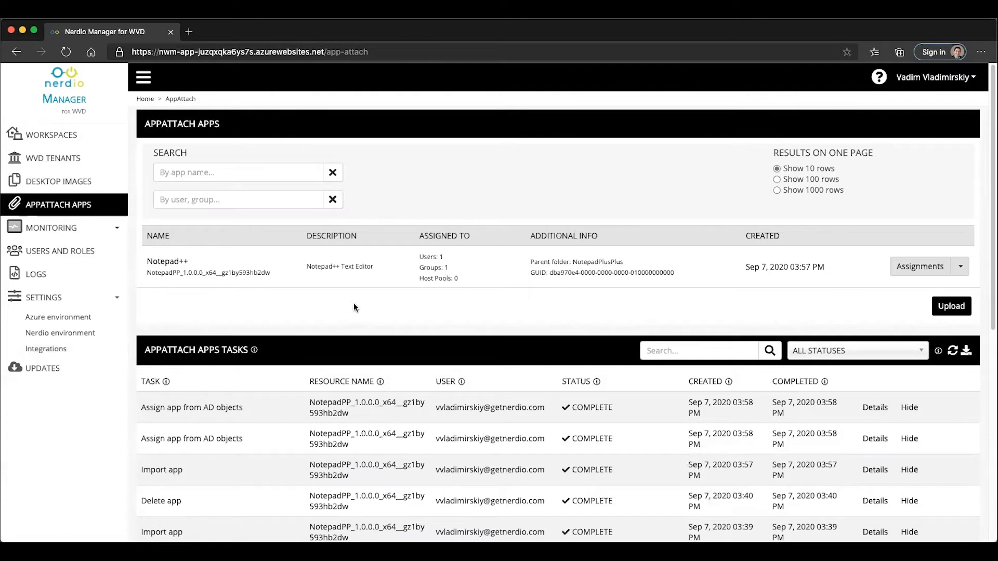
pyautogui.moveTo(190, 282)
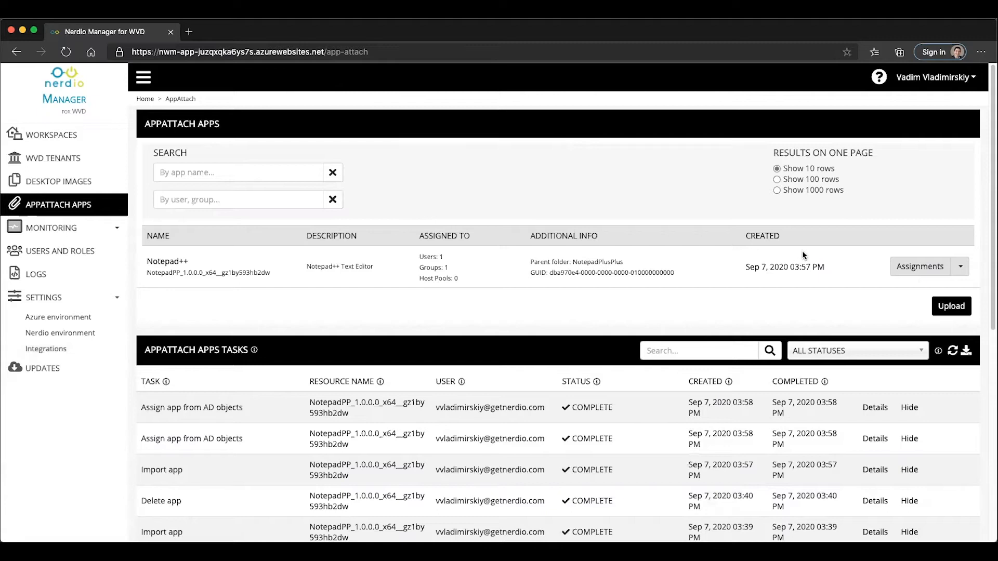
pyautogui.moveTo(442, 258)
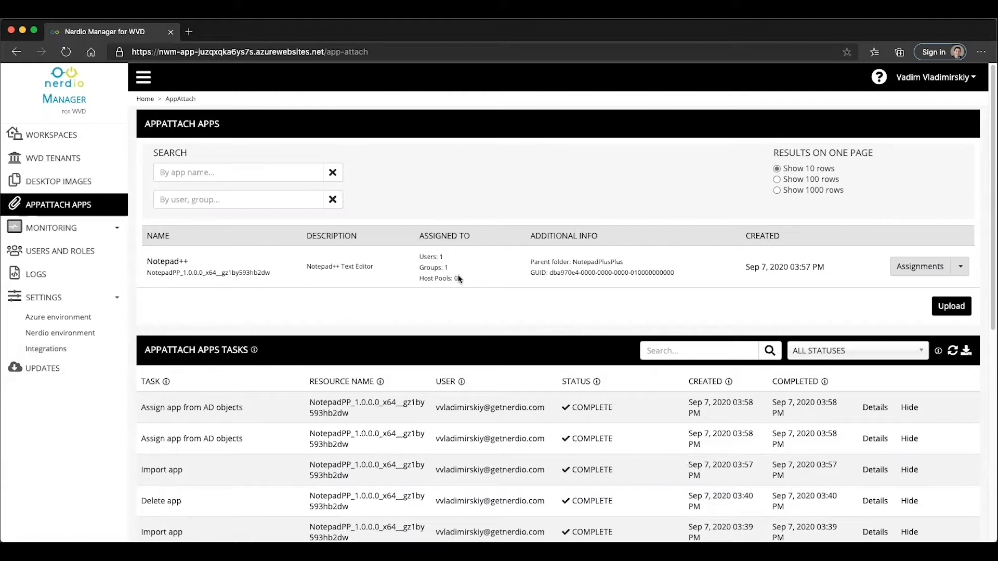
pyautogui.moveTo(457, 284)
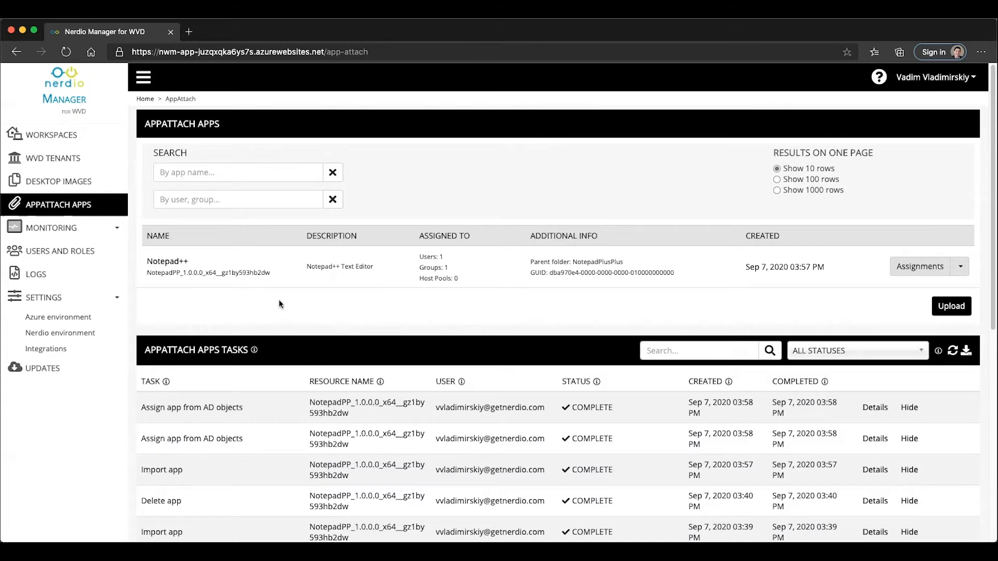
# Open Spring Update Workspace's host pools and expand the EOSD row's Manage Hosts actions.
pyautogui.click(49, 134)
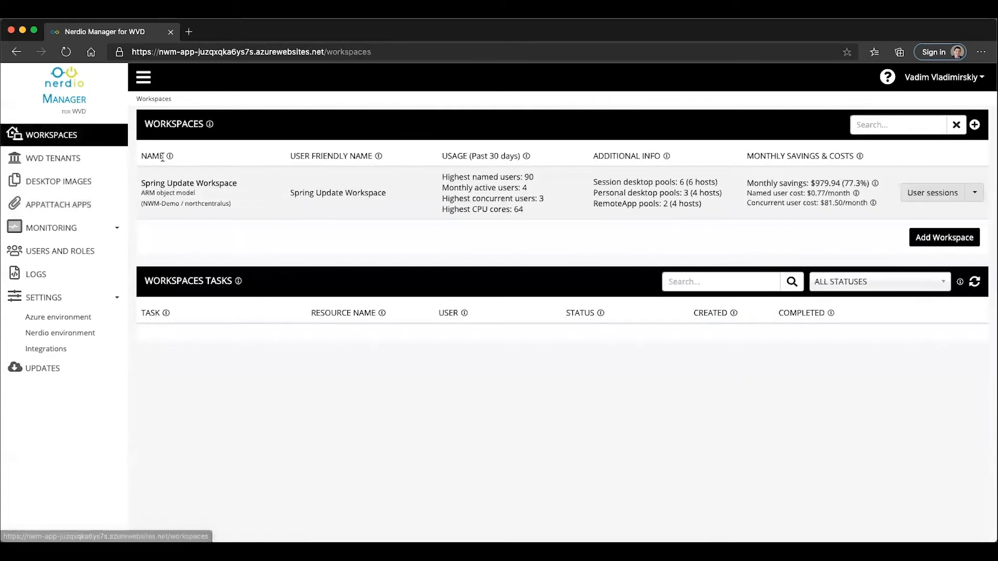
pyautogui.moveTo(188, 183)
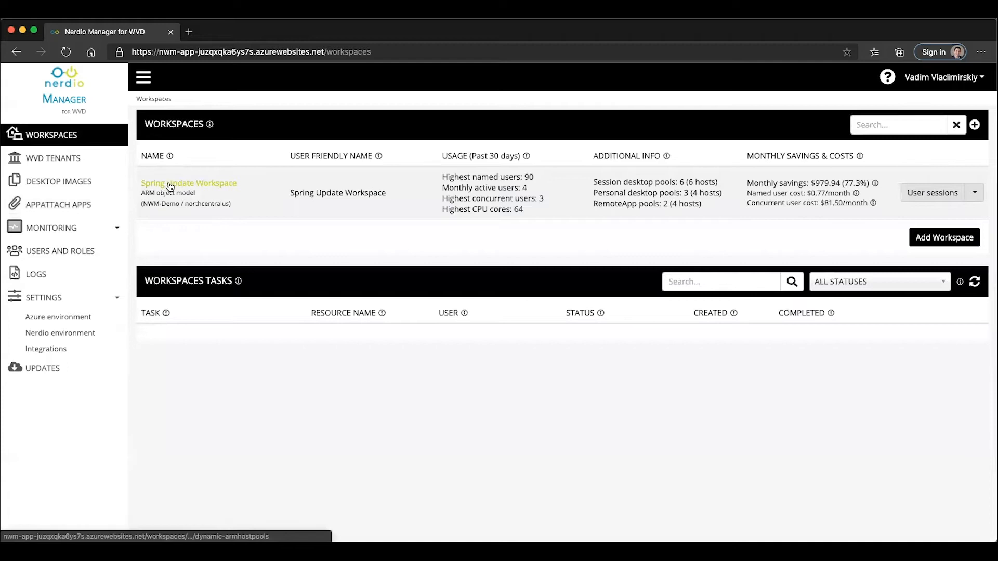
pyautogui.click(188, 184)
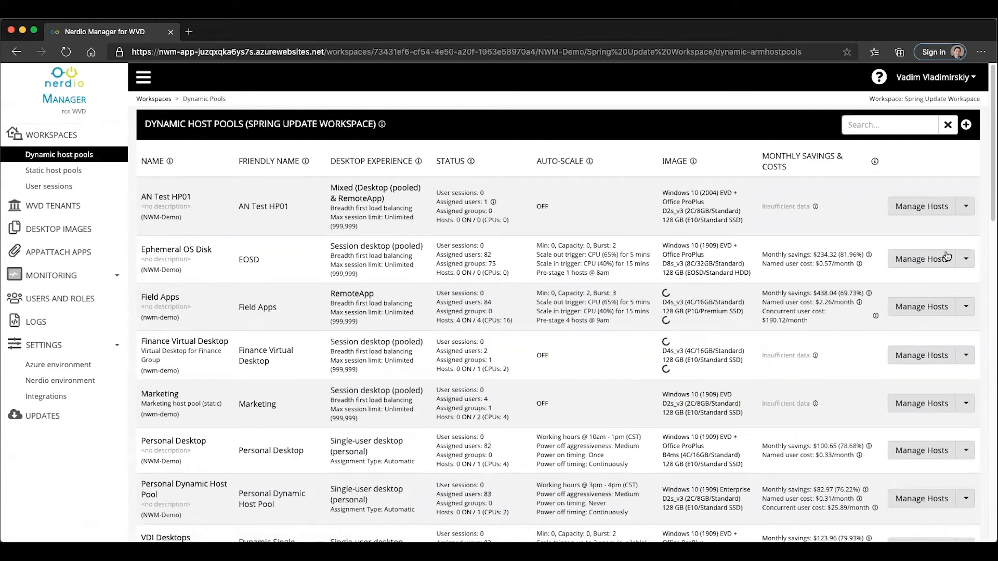
pyautogui.click(966, 258)
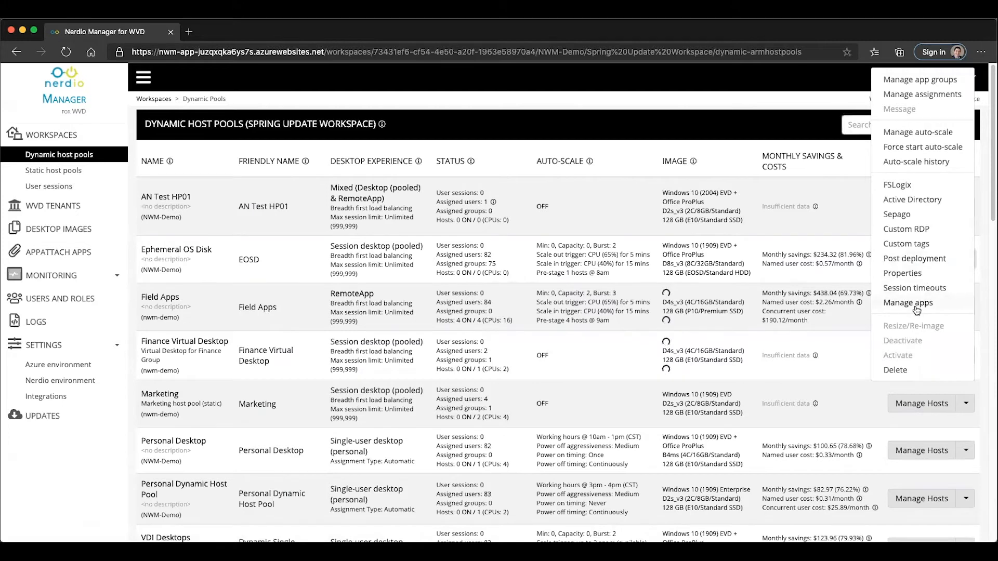
# Enable AppAttach on EOSD with North Central US storage and Notepad++, then confirm.
pyautogui.click(907, 303)
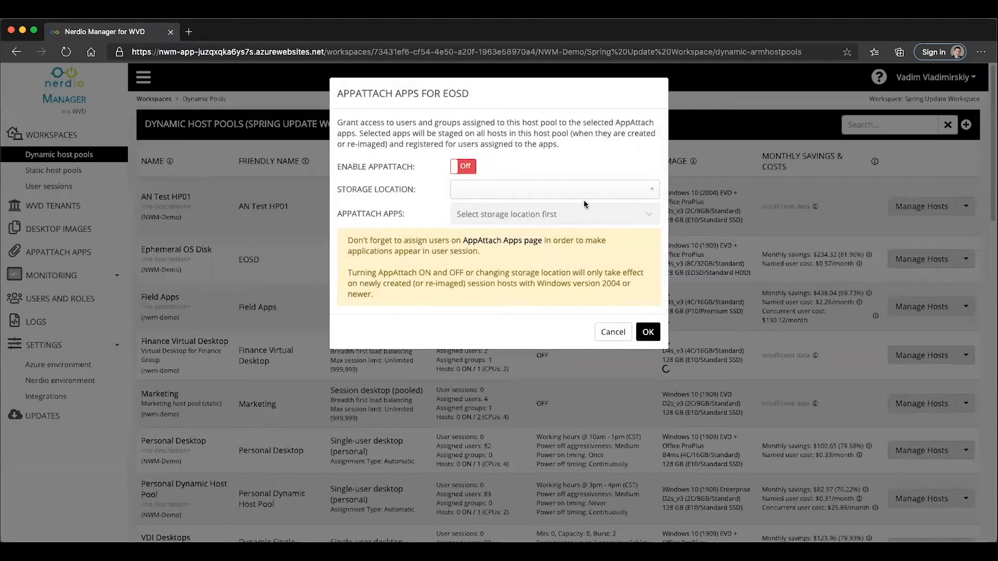
pyautogui.moveTo(395, 294)
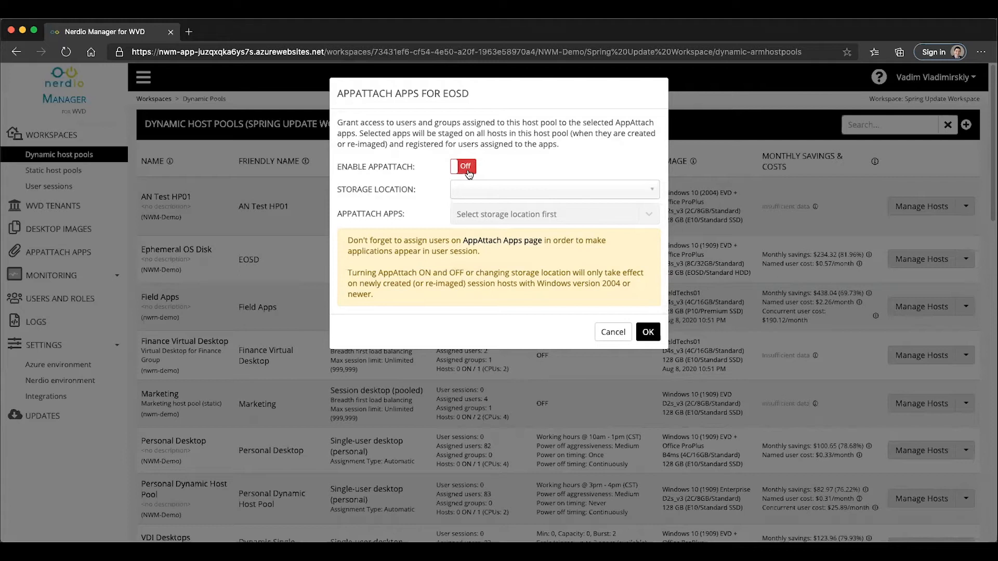
pyautogui.click(463, 167)
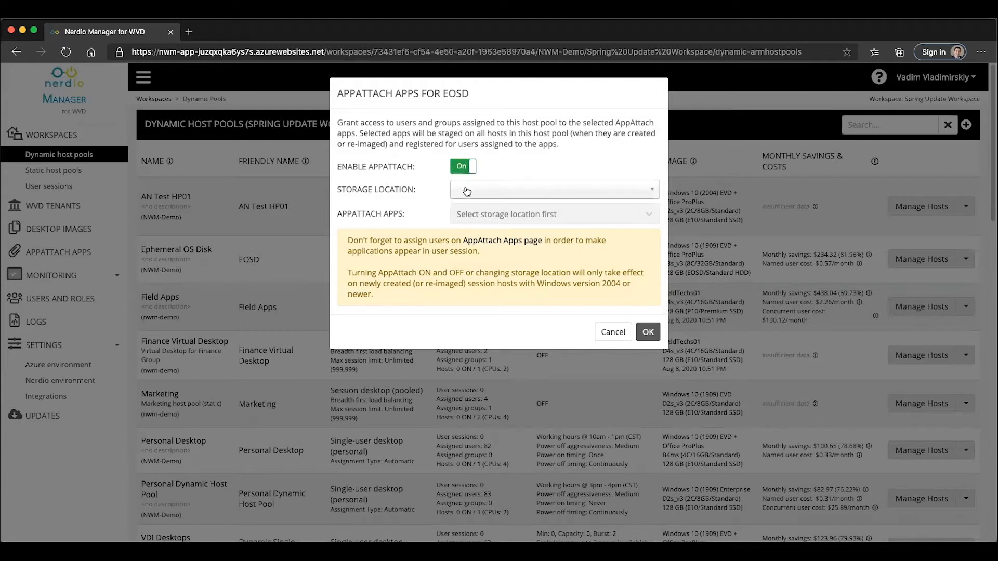
pyautogui.click(553, 190)
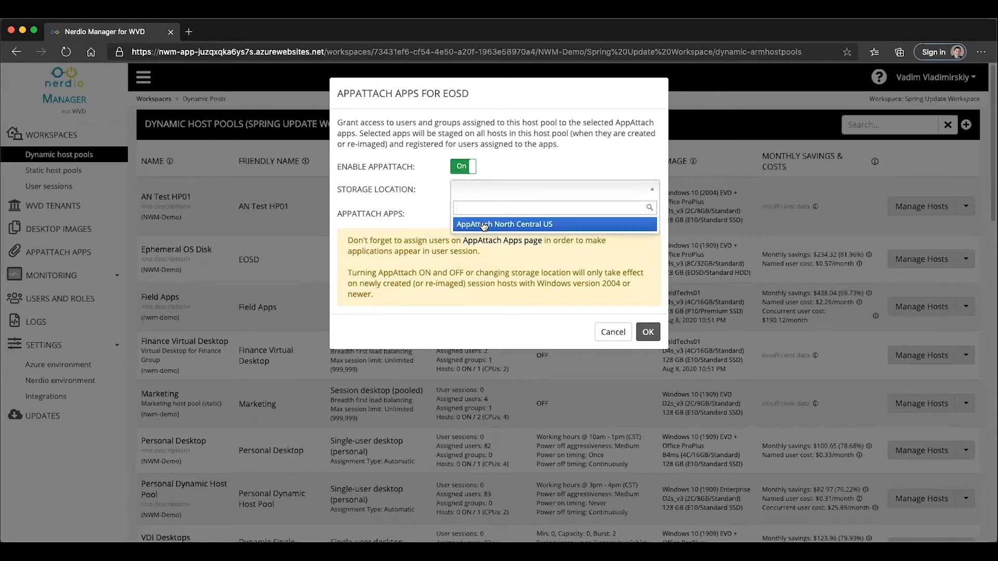
pyautogui.moveTo(518, 225)
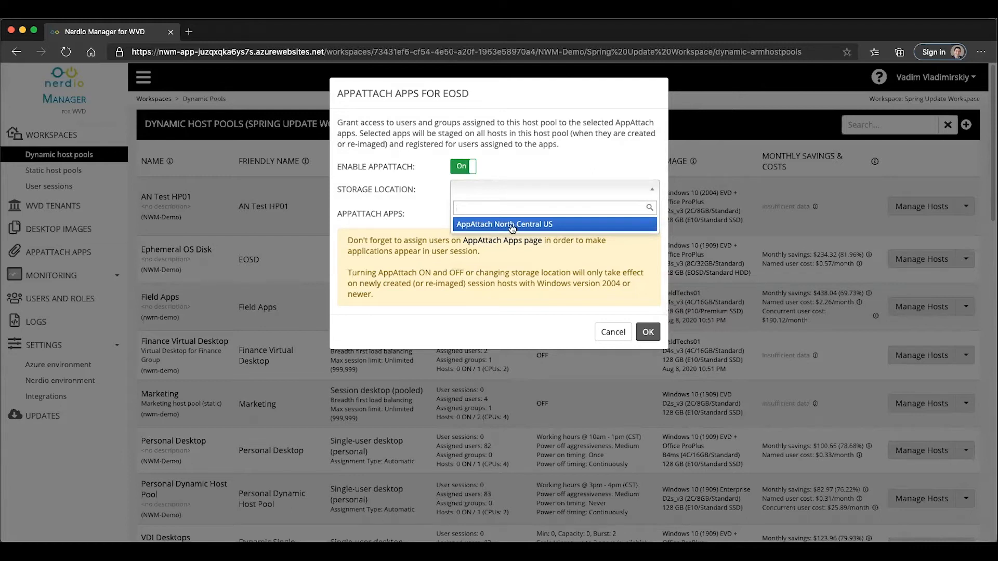
pyautogui.click(504, 224)
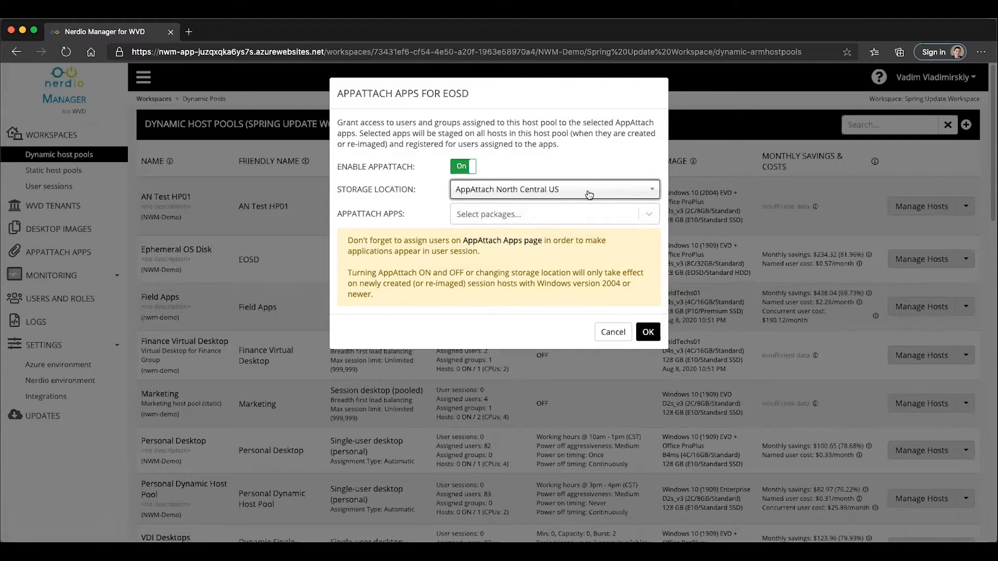
pyautogui.click(550, 214)
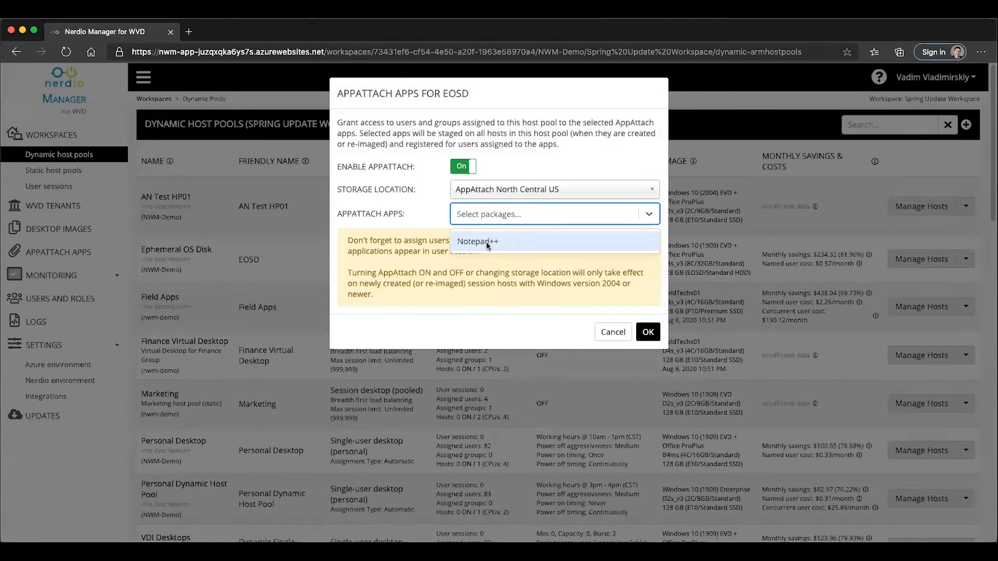
pyautogui.click(477, 241)
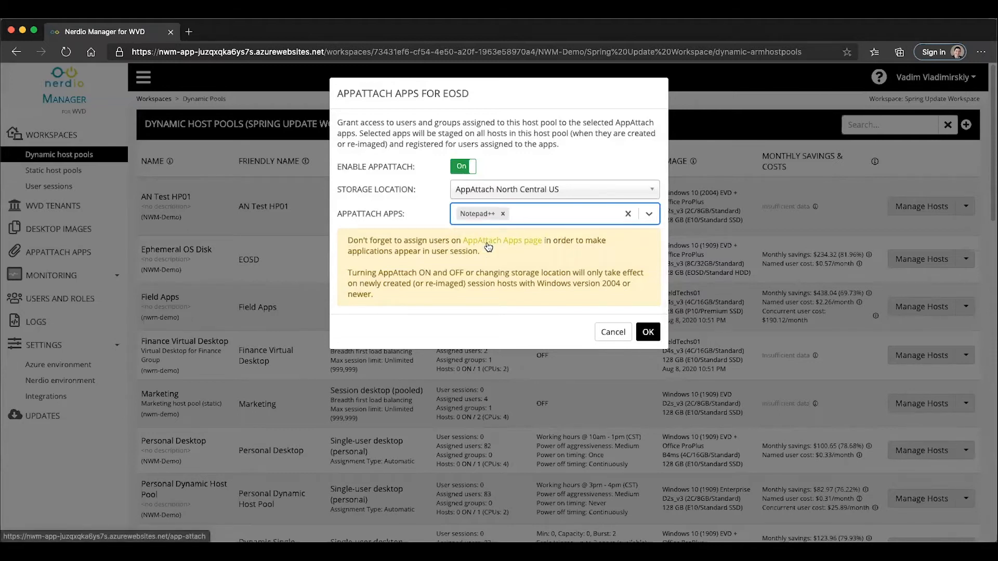
pyautogui.moveTo(487, 287)
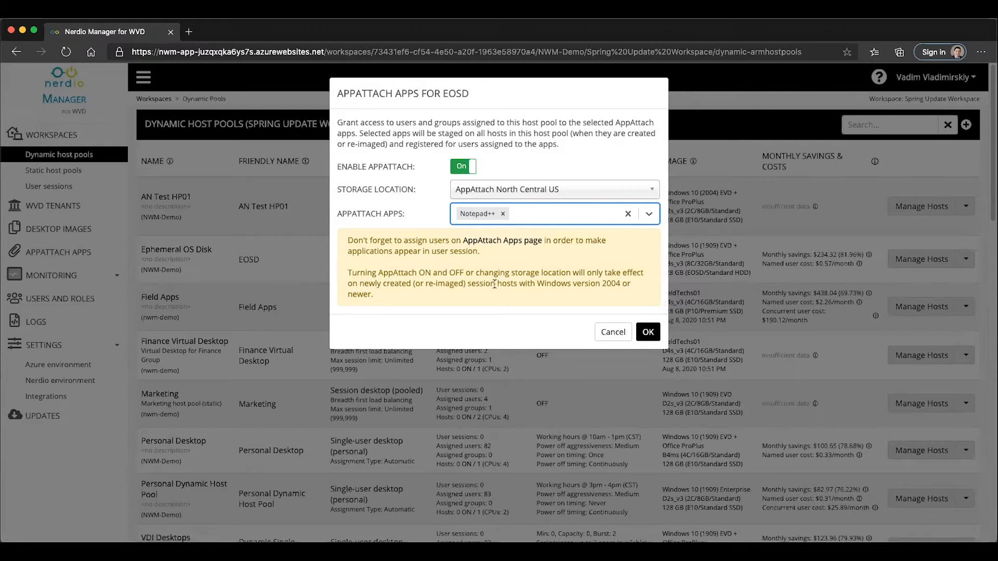
pyautogui.moveTo(433, 295)
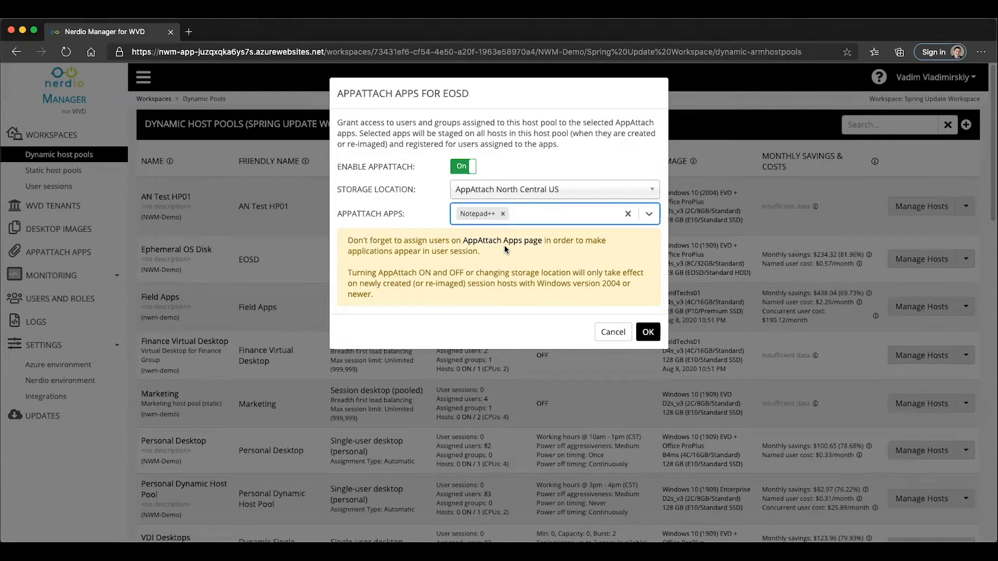
pyautogui.click(647, 331)
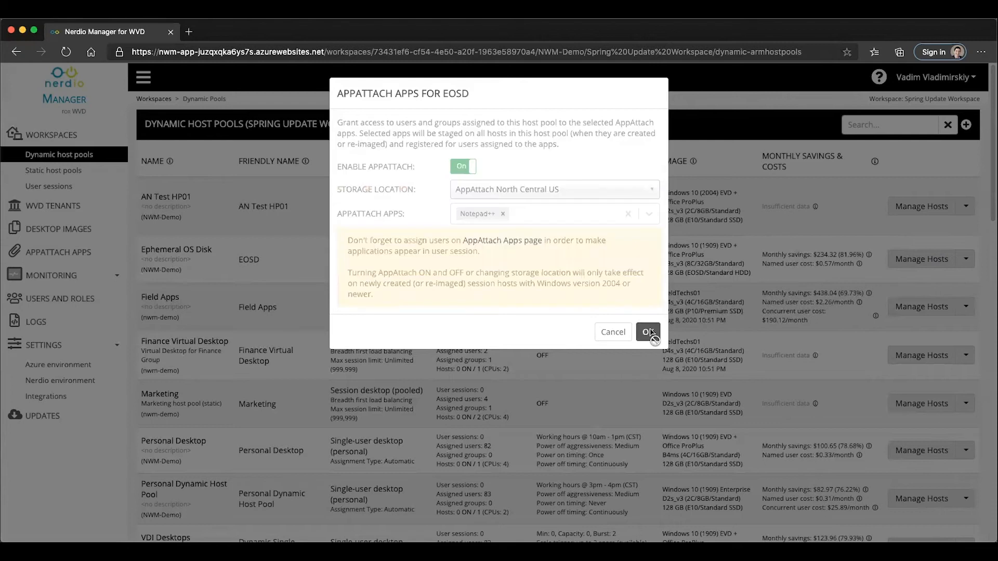
# Check Notepad++ in AppAttach Apps via Settings > Integrations, then start a new import.
pyautogui.click(646, 331)
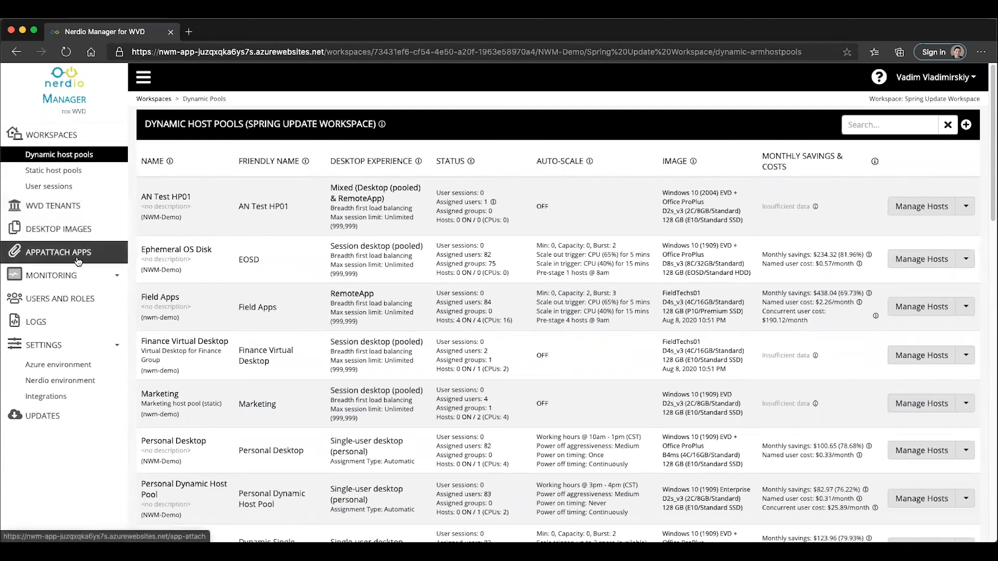
pyautogui.click(58, 252)
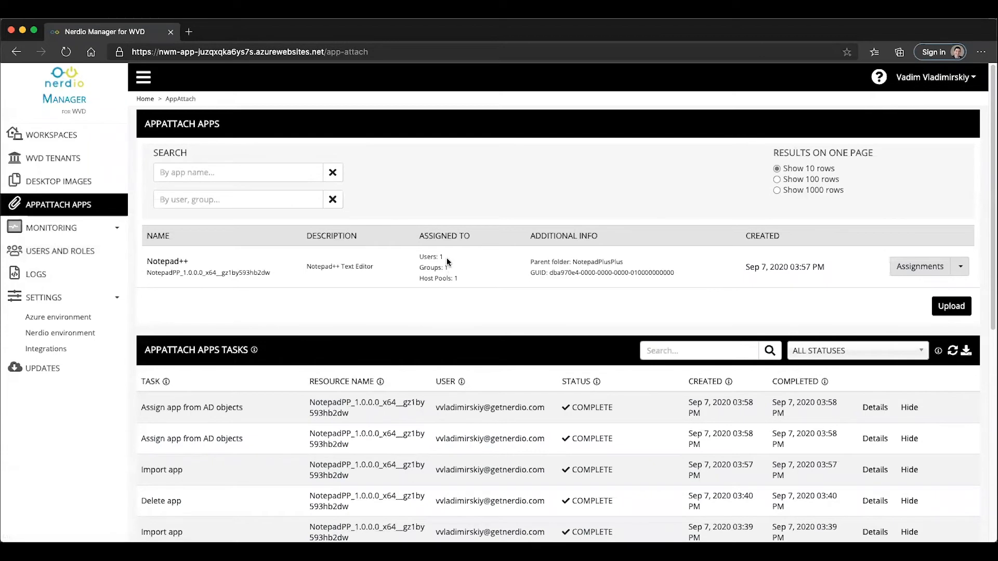
pyautogui.moveTo(453, 270)
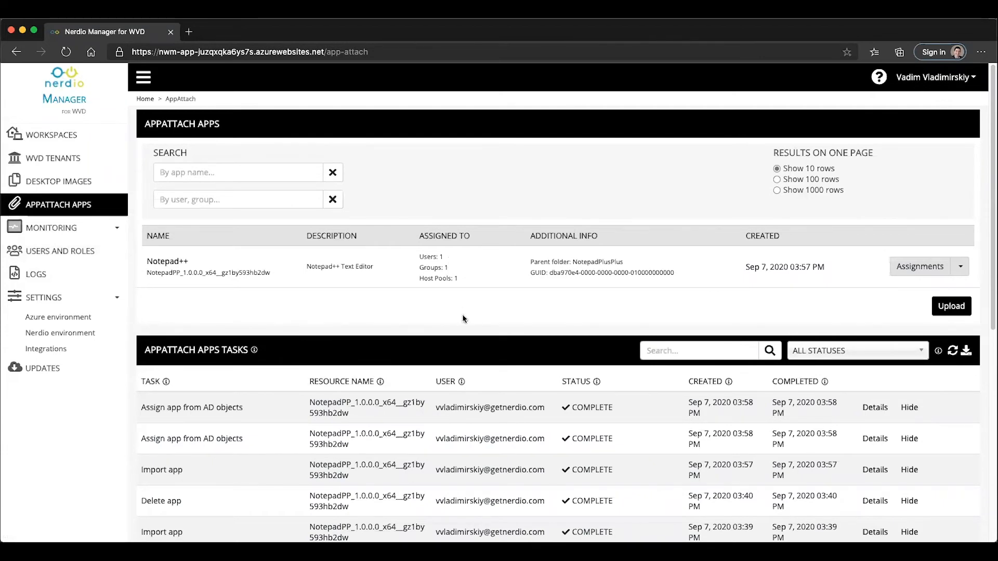
pyautogui.moveTo(332, 309)
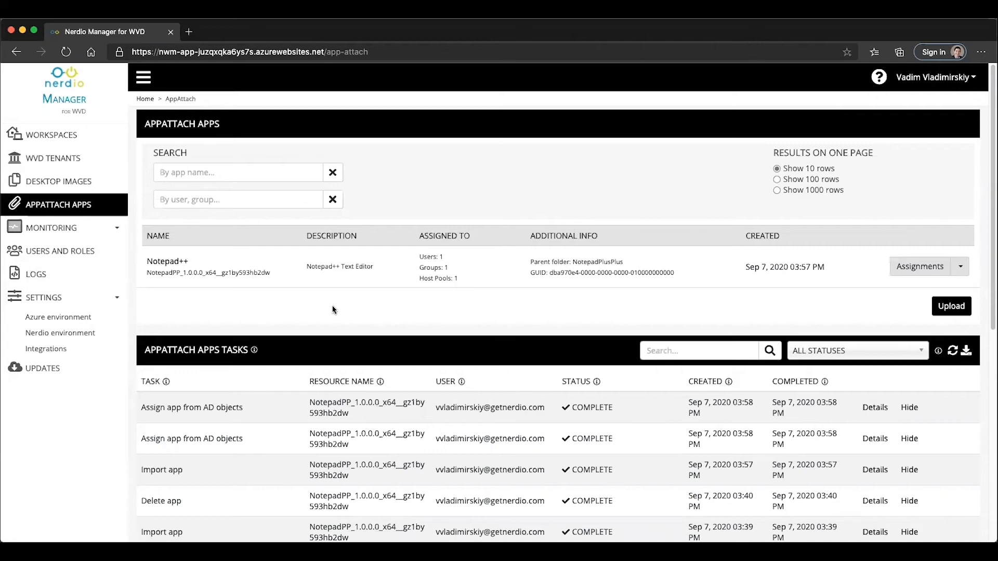
pyautogui.moveTo(306, 309)
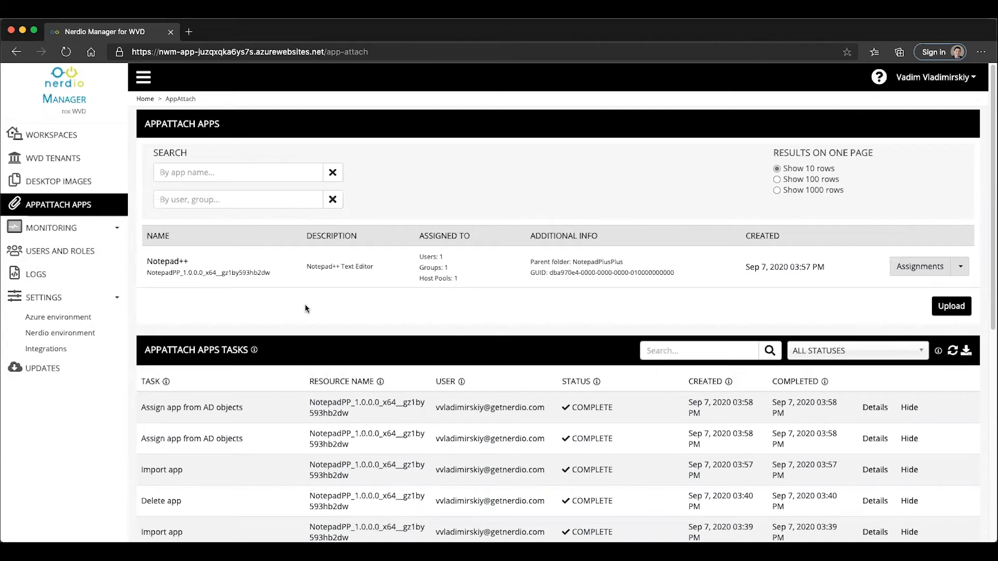
pyautogui.moveTo(410, 337)
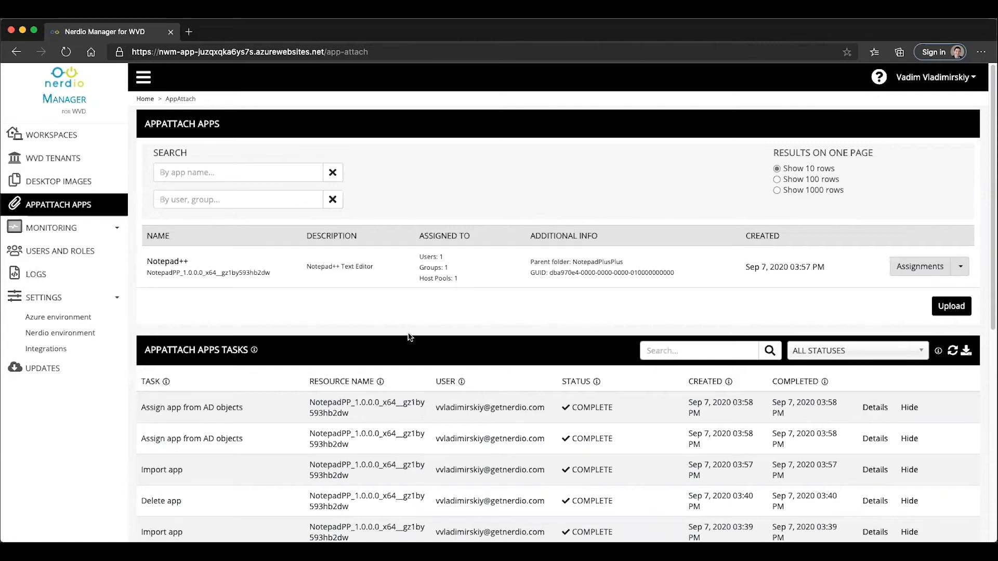
pyautogui.moveTo(434, 236)
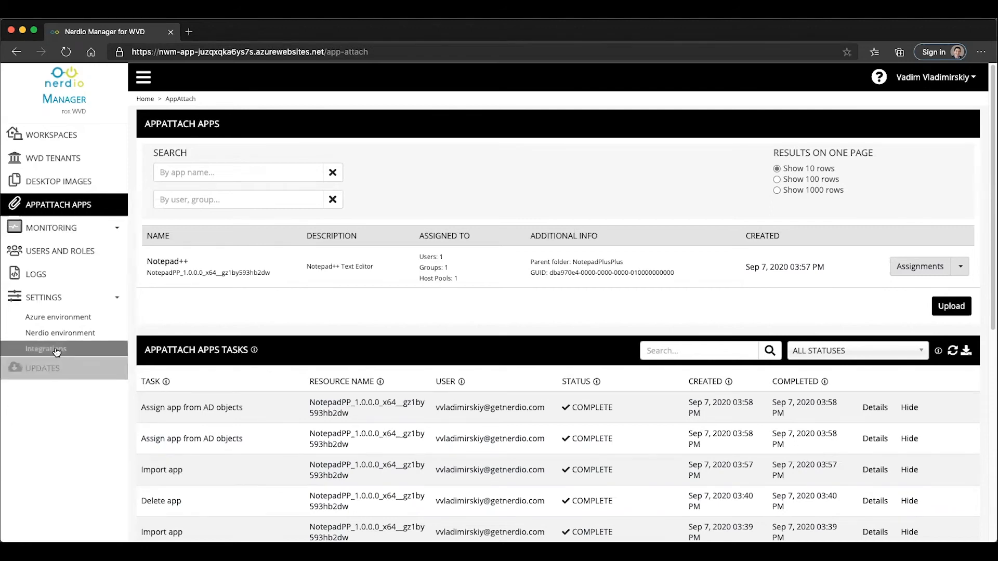
pyautogui.click(45, 349)
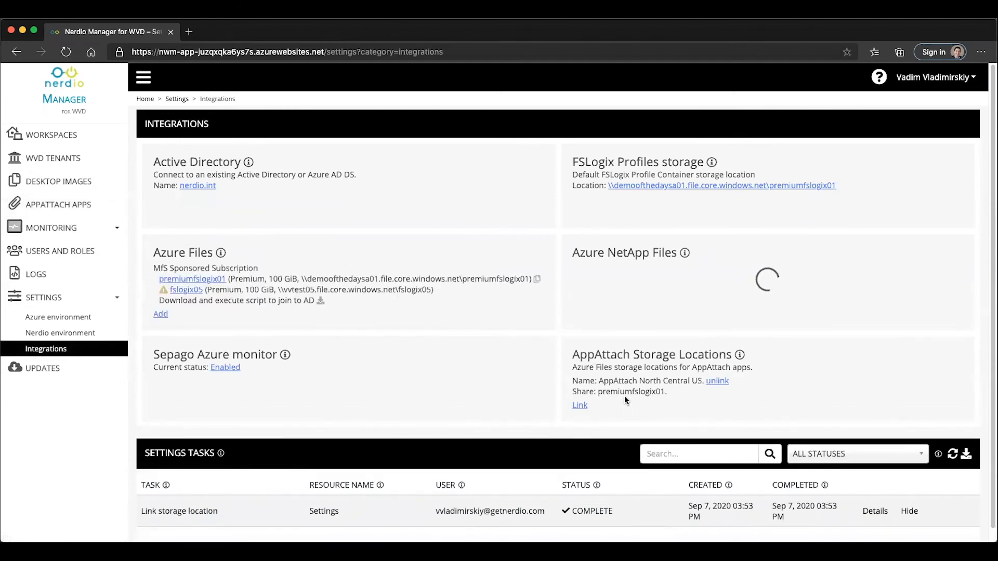
pyautogui.click(56, 204)
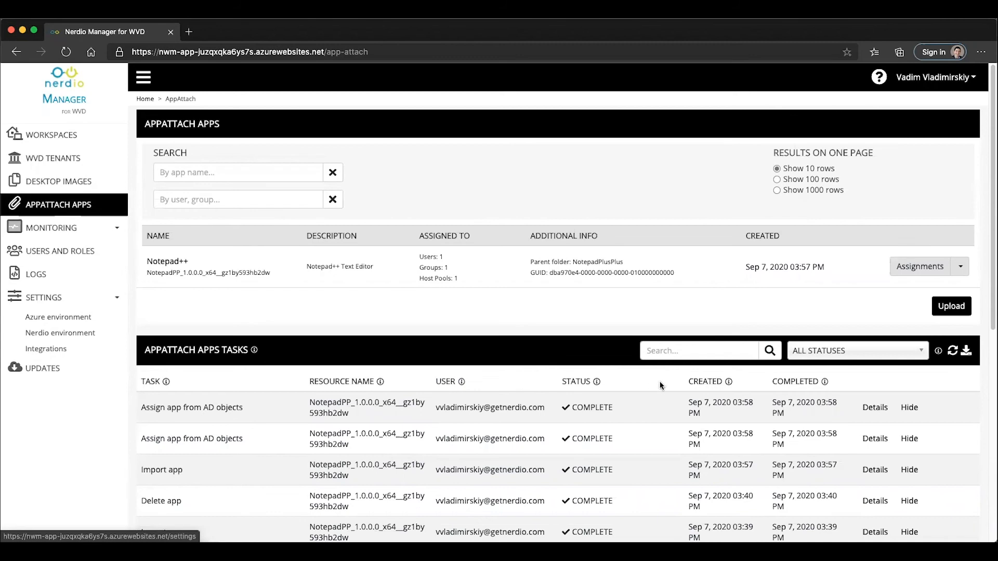
pyautogui.click(951, 306)
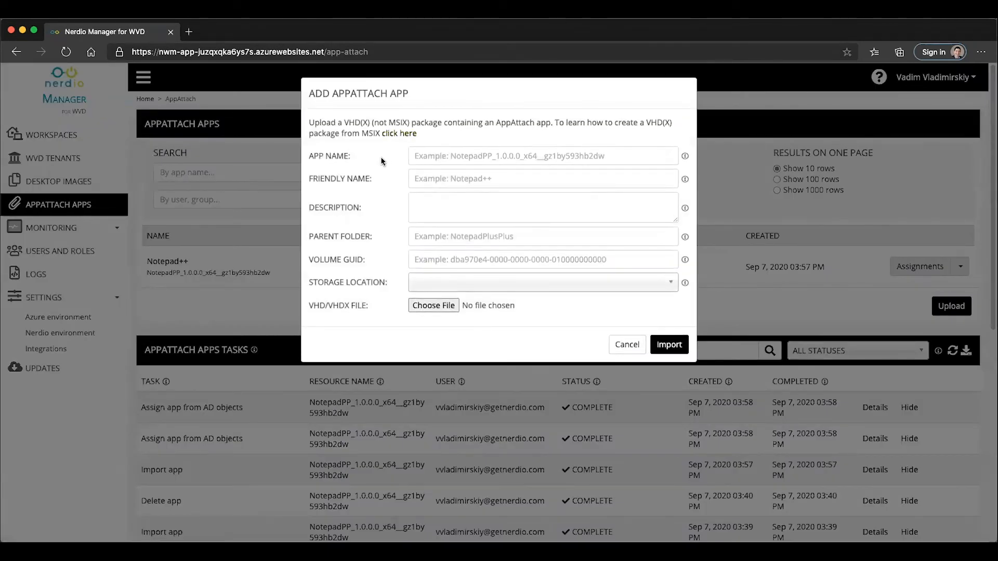
pyautogui.moveTo(347, 123)
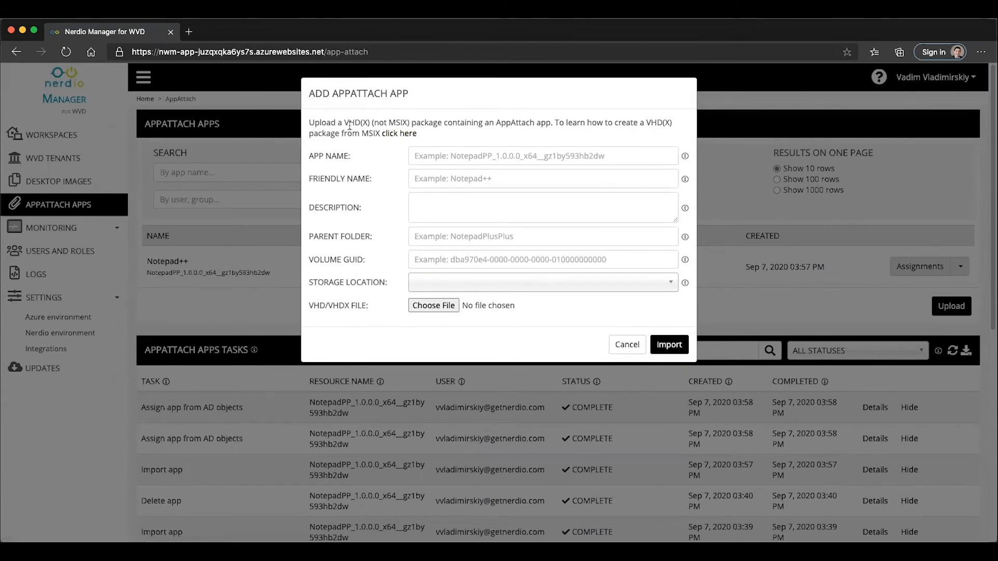
pyautogui.moveTo(354, 157)
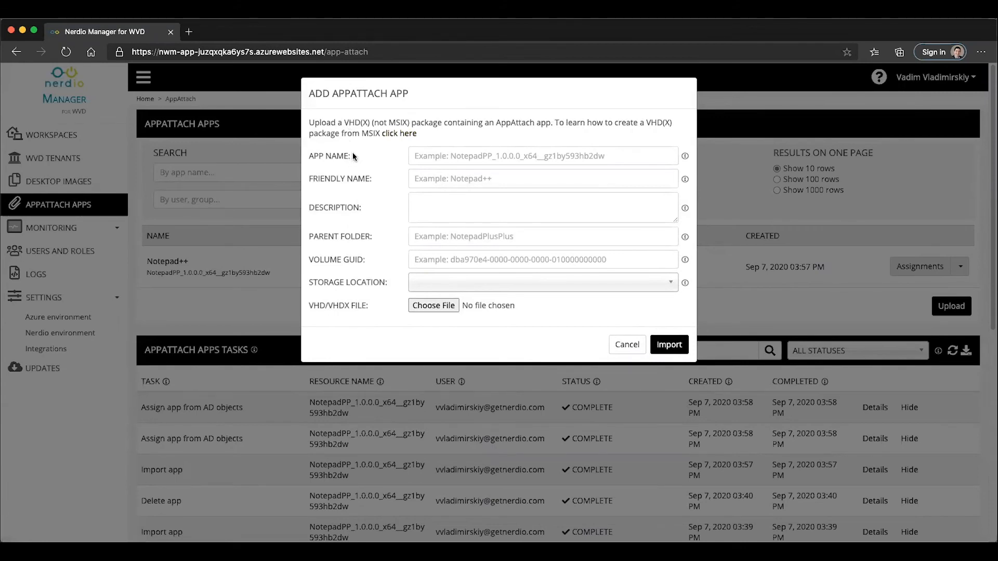